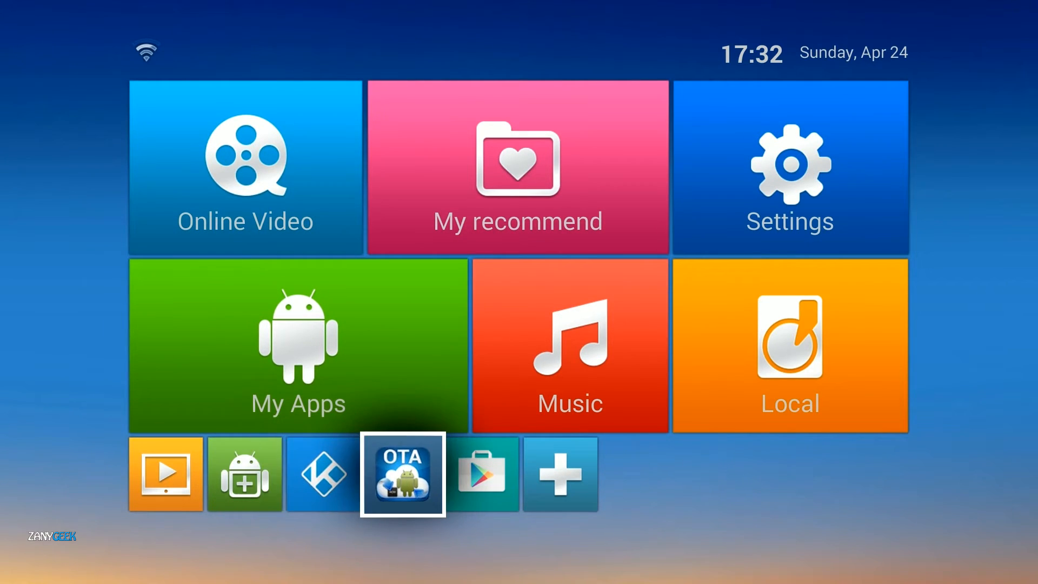
- Launch the OTA Updater app from the launcher's bottom-row tile
left_click(402, 473)
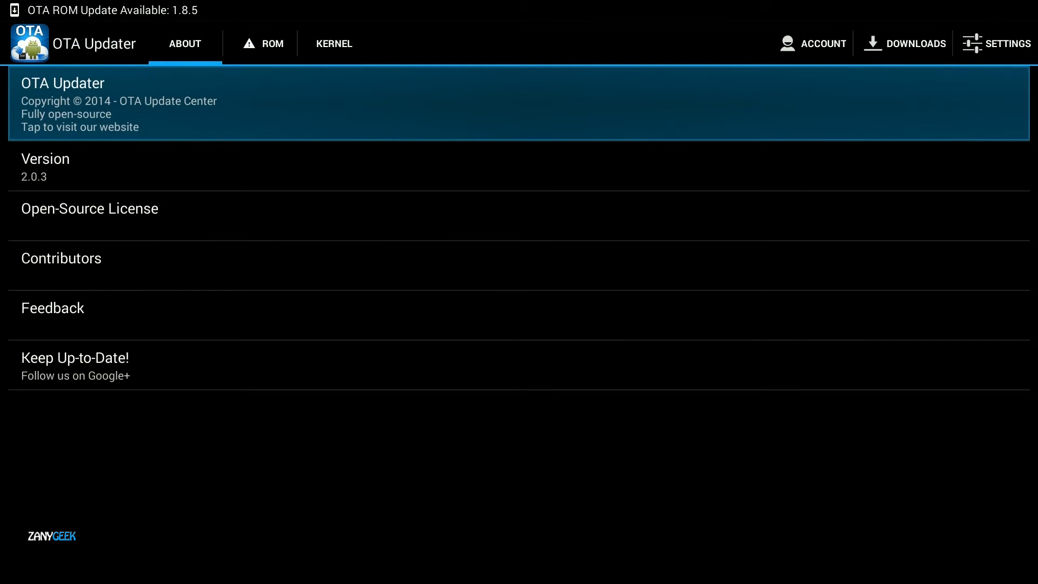
- Show the ROM tab with the 'ROM update available!' prompt for 1.8.5
left_click(271, 43)
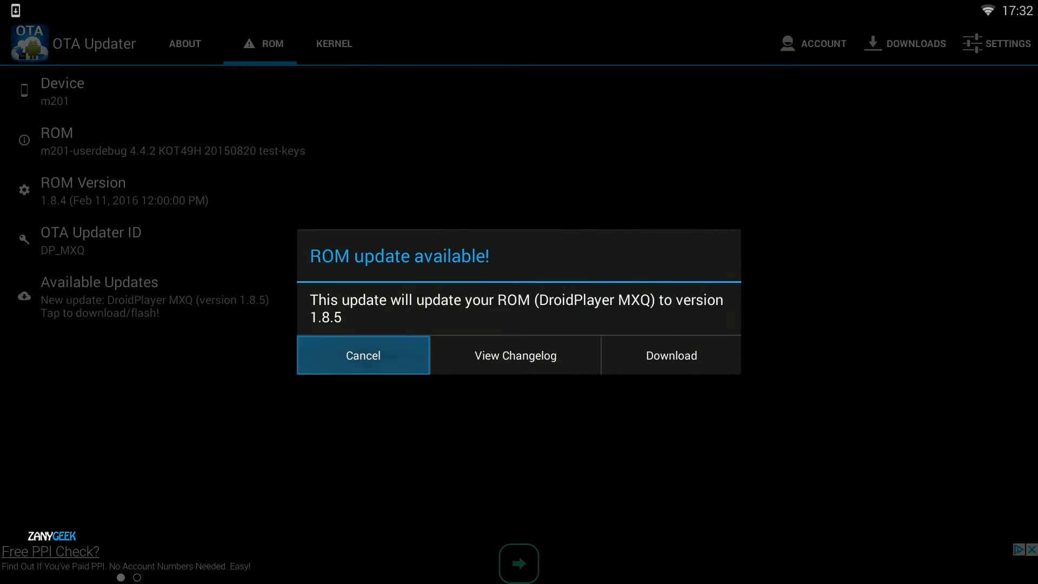
- Download the DroidPlayer MXQ v1.8.5 ROM until it reports Finished
left_click(670, 355)
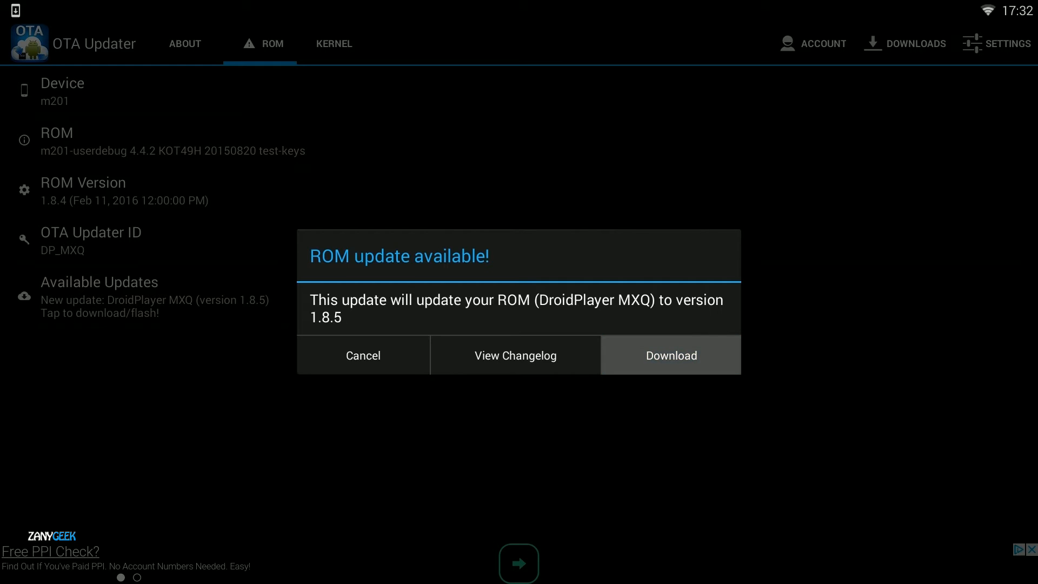
left_click(670, 354)
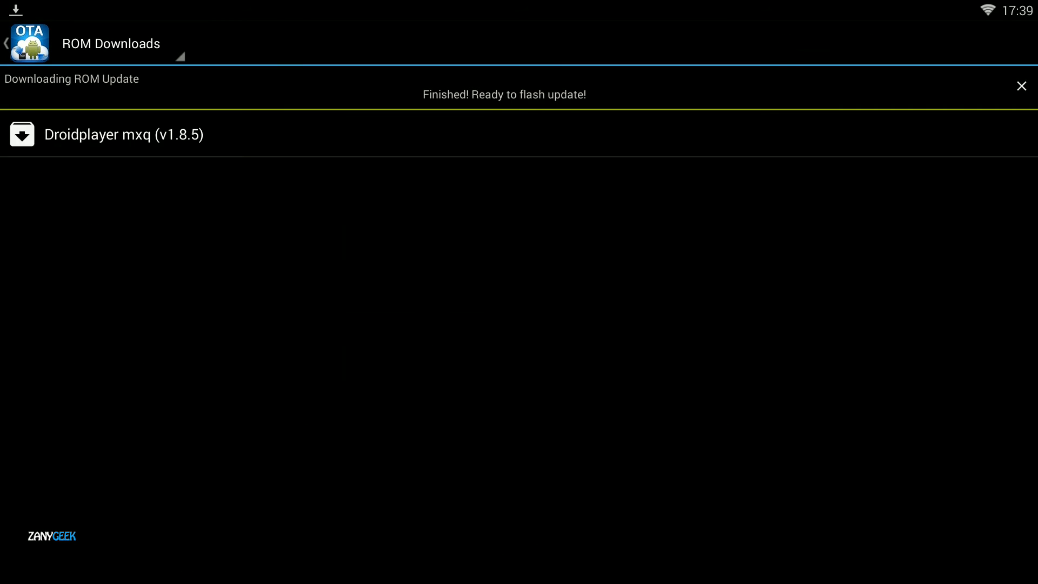
- Install Droidplayer mxq v1.8.5 with Wipe Cache, confirming the reboot into recovery
left_click(123, 135)
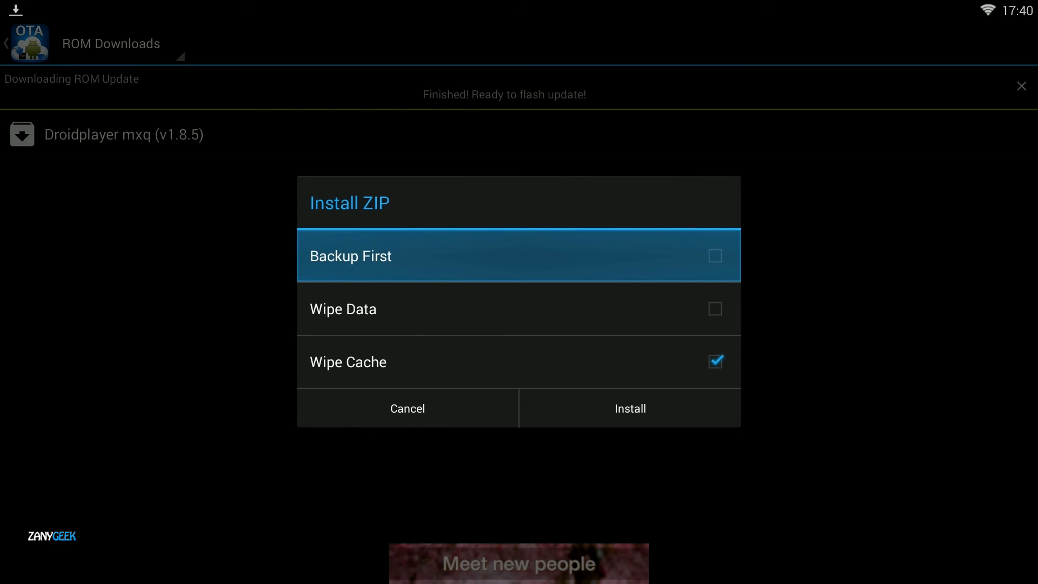
left_click(629, 407)
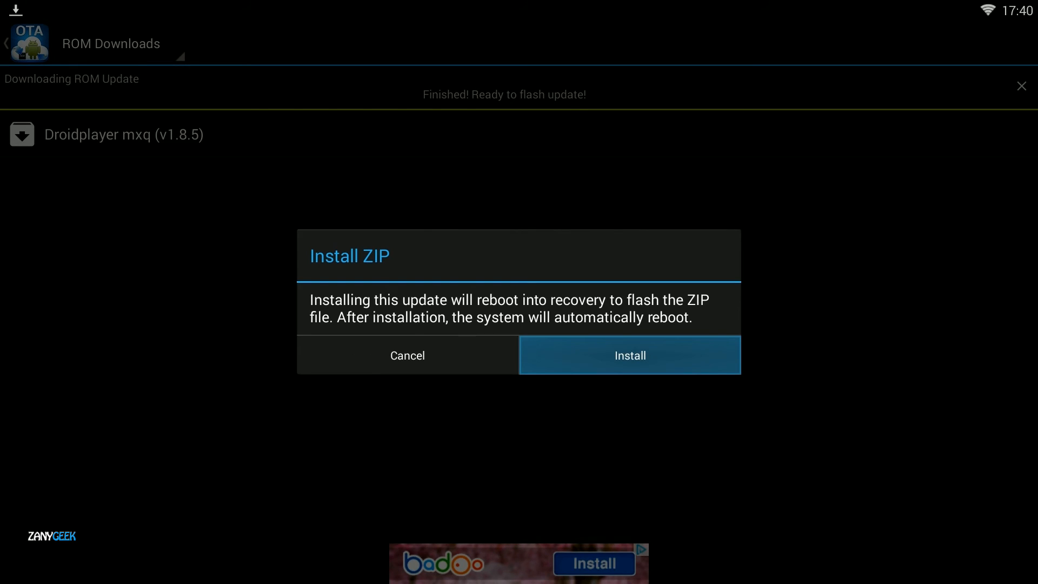
left_click(630, 355)
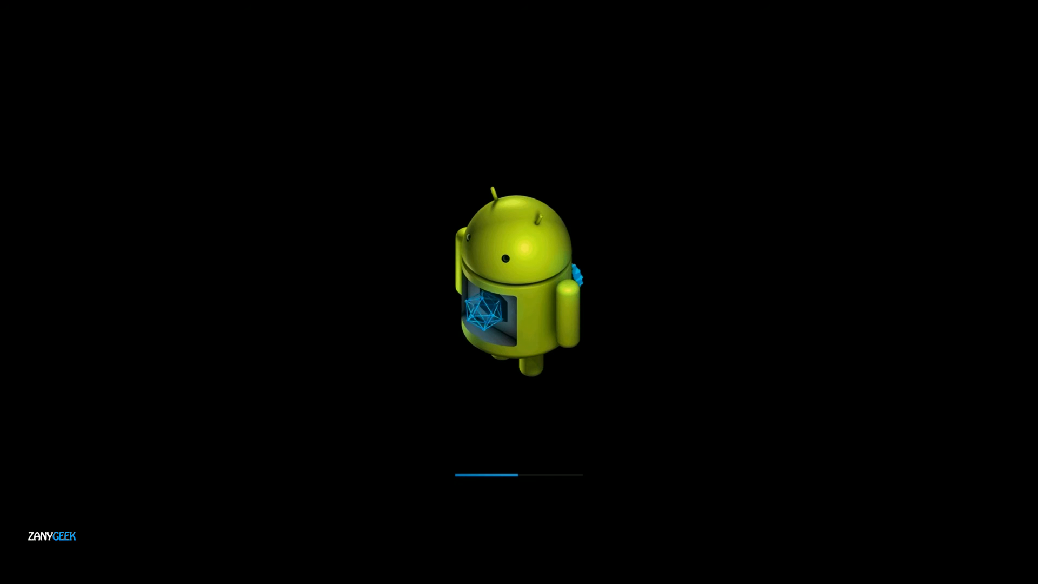